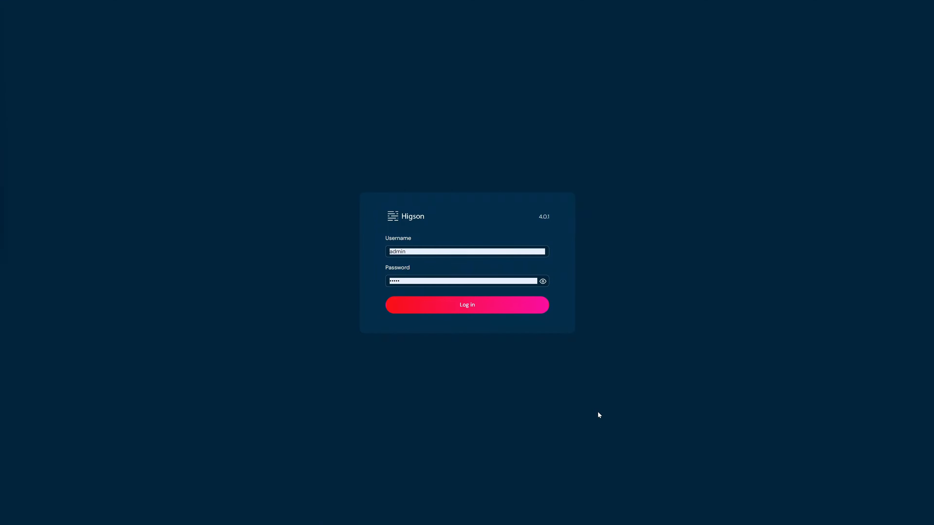
# Step: Log in and open the demo.motor.coverage.med.premium decision table from the Medical Payments PREMIUM attribute
pyautogui.click(466, 305)
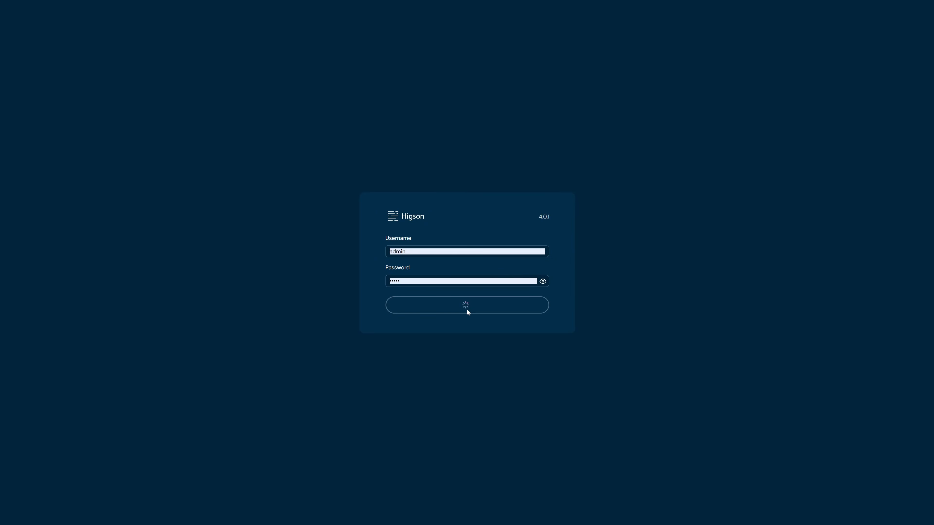
pyautogui.click(467, 305)
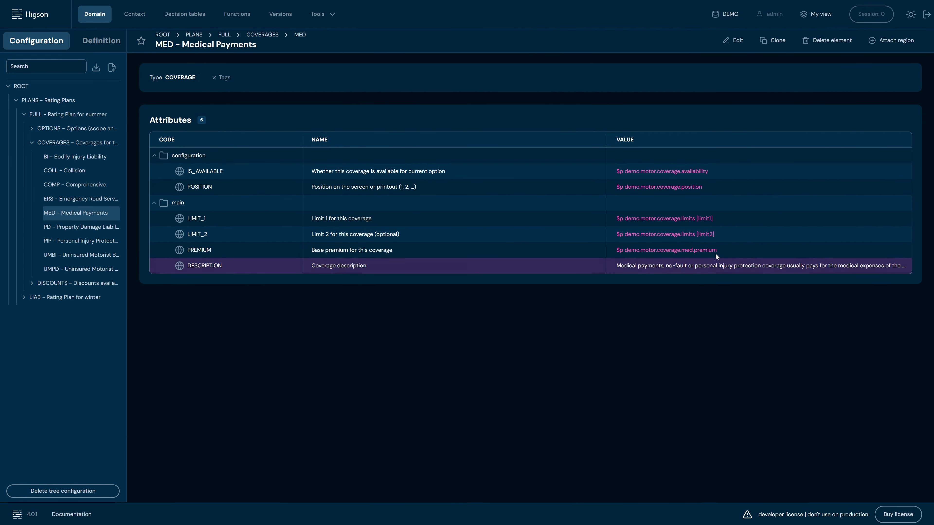
pyautogui.click(665, 249)
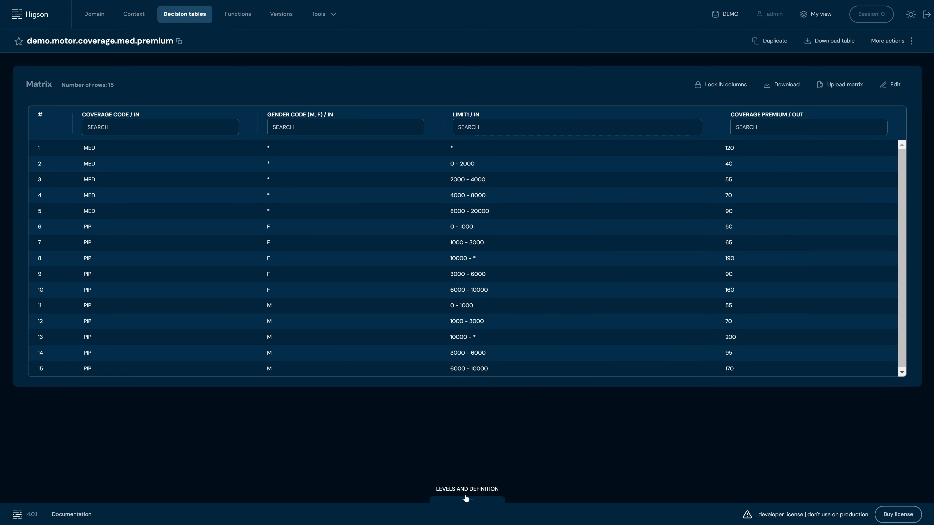
# Step: Edit Levels and Definition and add a new empty IN level below coverage, gender and limit1
pyautogui.click(467, 492)
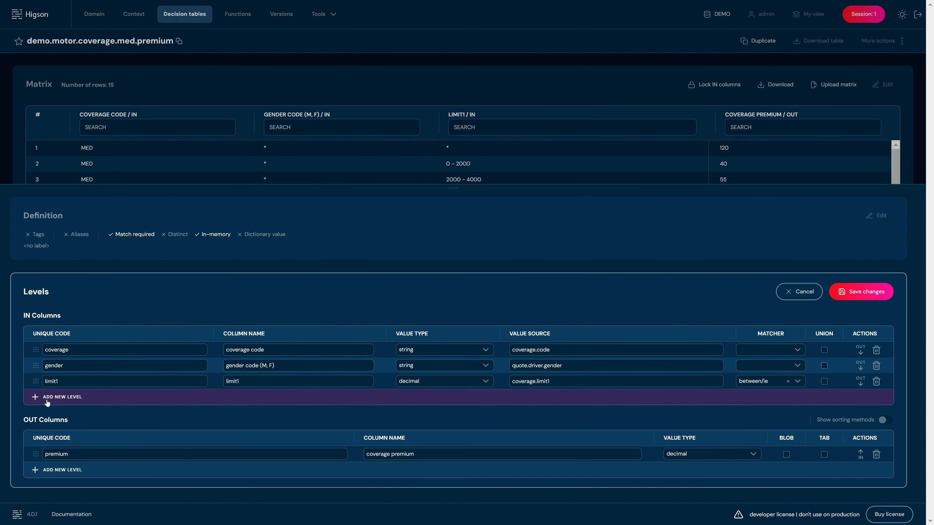
pyautogui.click(62, 397)
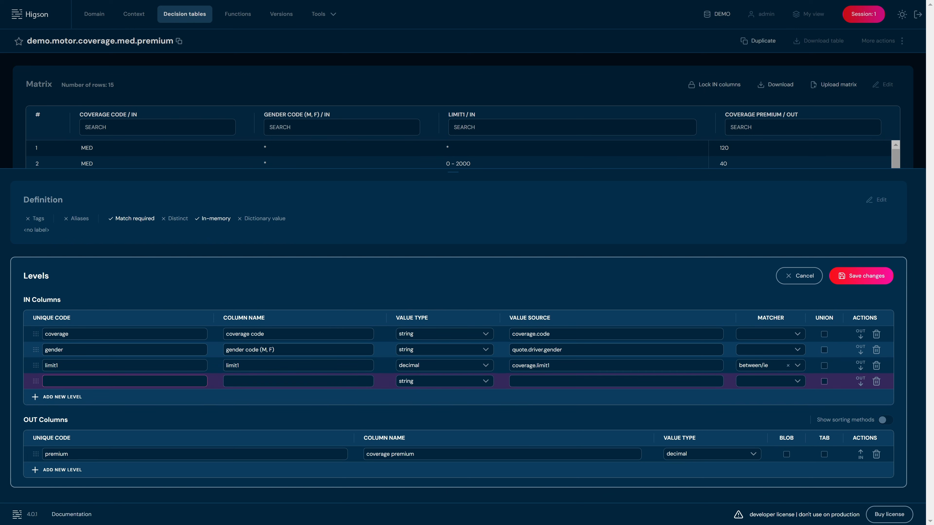